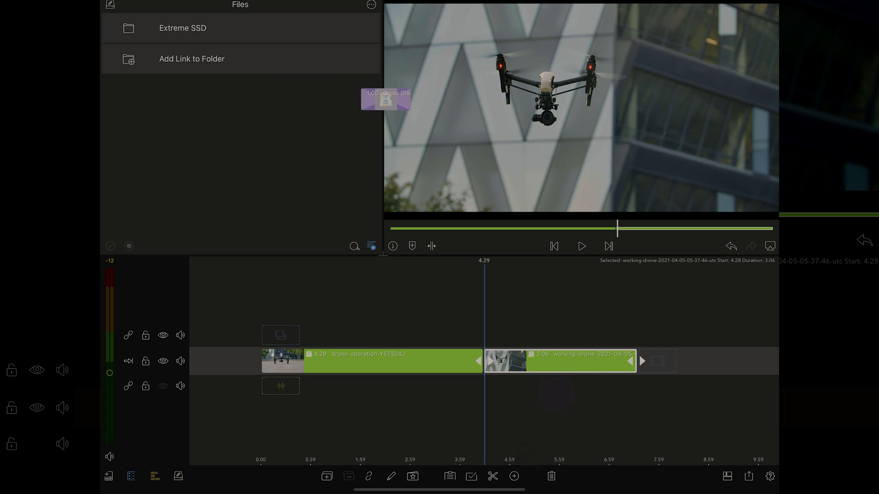
# Step: Link the Extreme SSD drive as a folder in the Files media source
pyautogui.write('how')
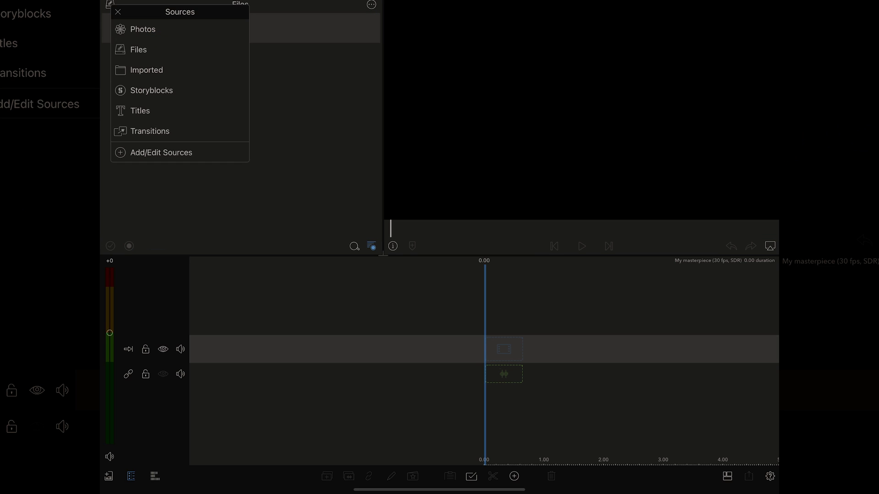
pyautogui.click(139, 49)
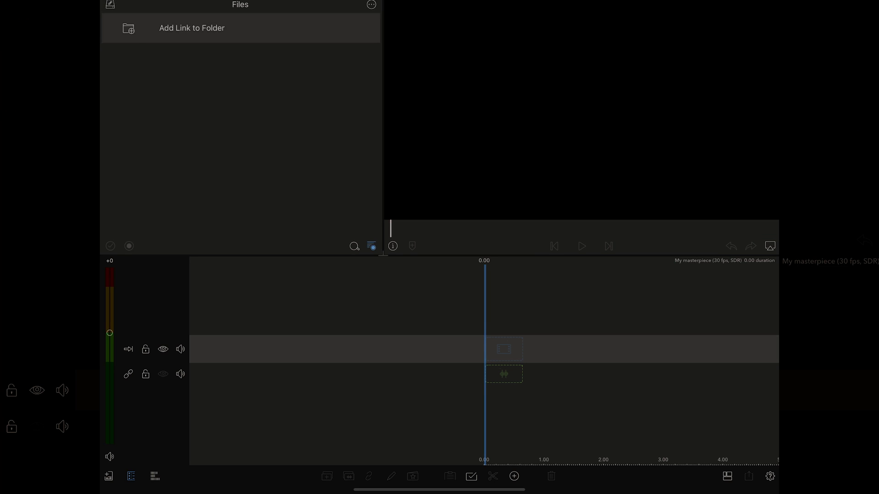
pyautogui.click(191, 28)
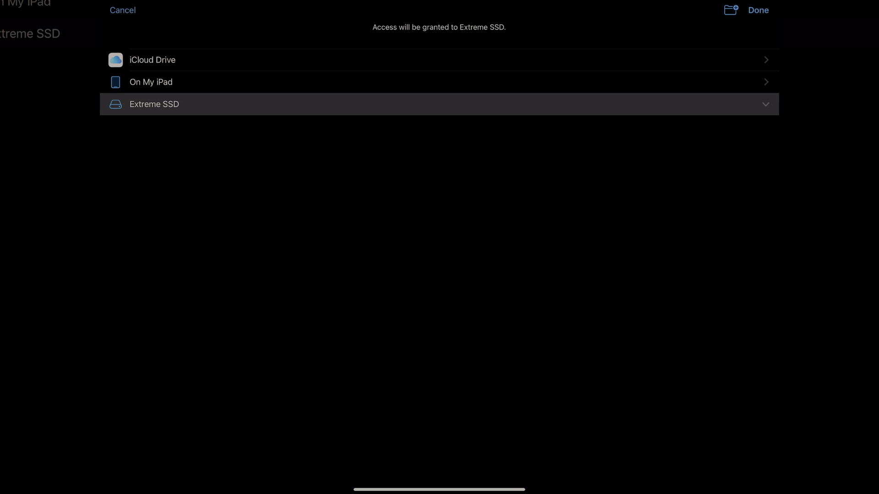
pyautogui.click(758, 10)
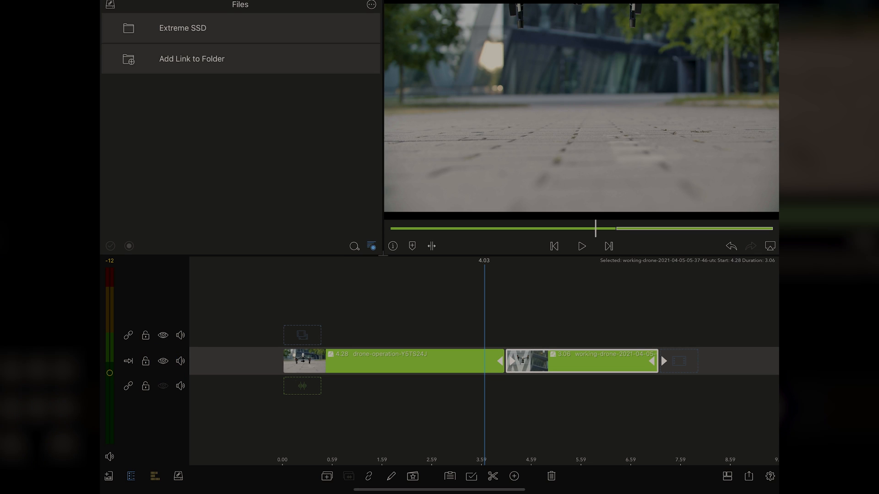
pyautogui.moveTo(582, 361); pyautogui.dragTo(499, 333)
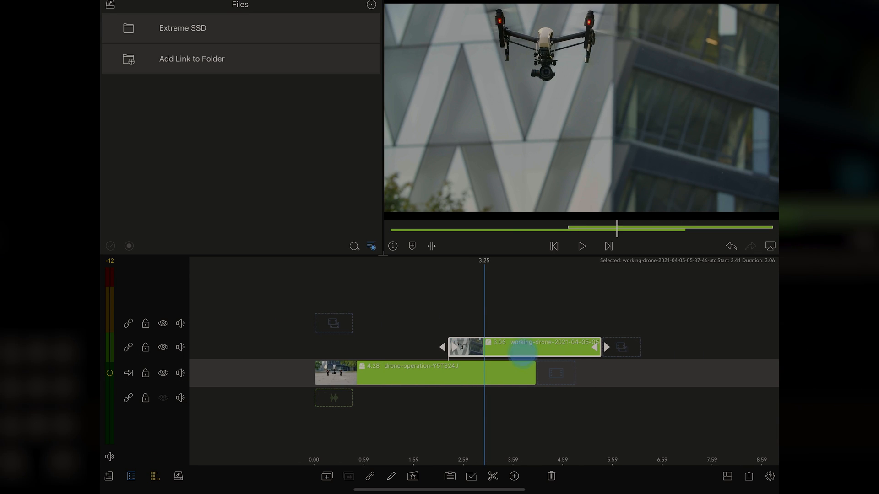
pyautogui.moveTo(523, 347); pyautogui.dragTo(616, 373)
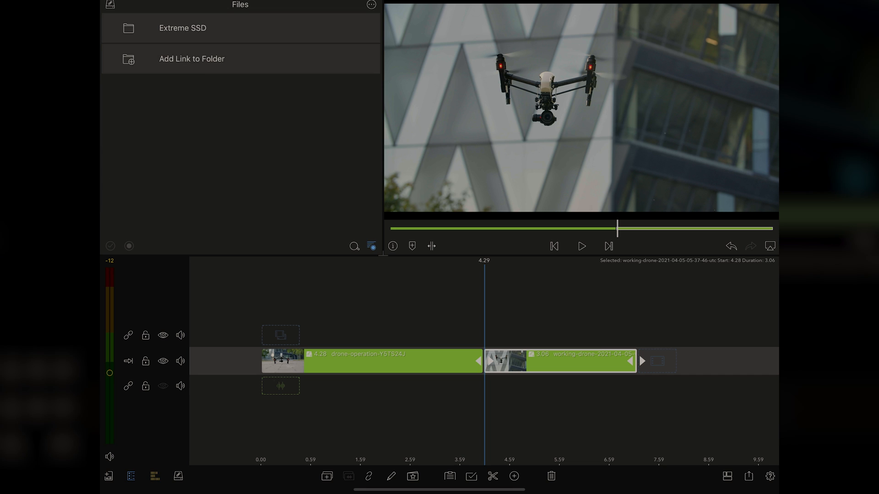
# Step: Insert a one-second cross dissolve at the cut between the two drone clips
pyautogui.click(514, 476)
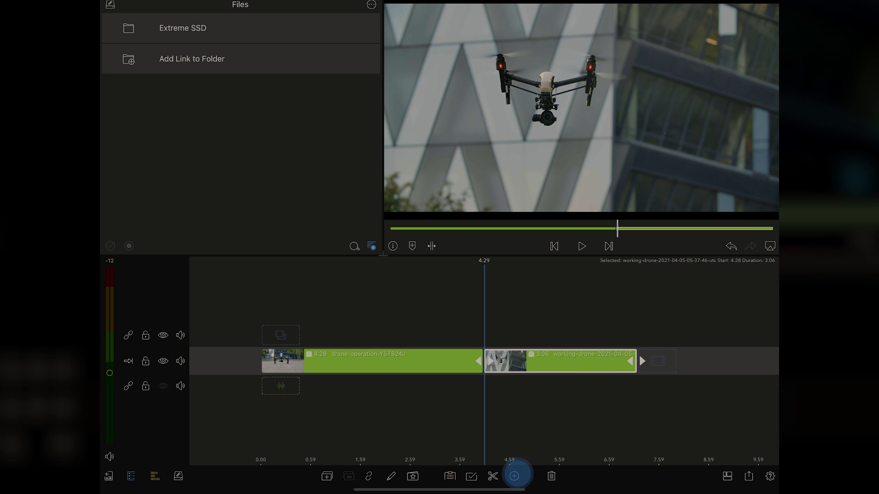
pyautogui.click(513, 476)
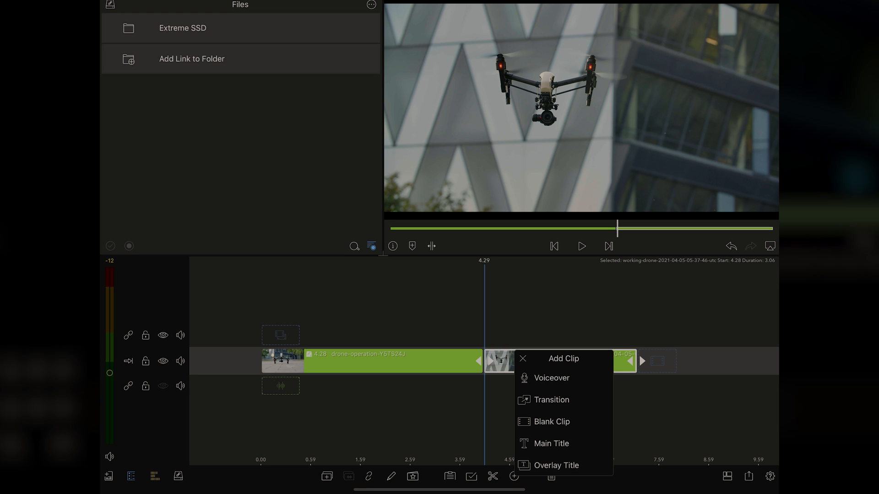
pyautogui.click(551, 400)
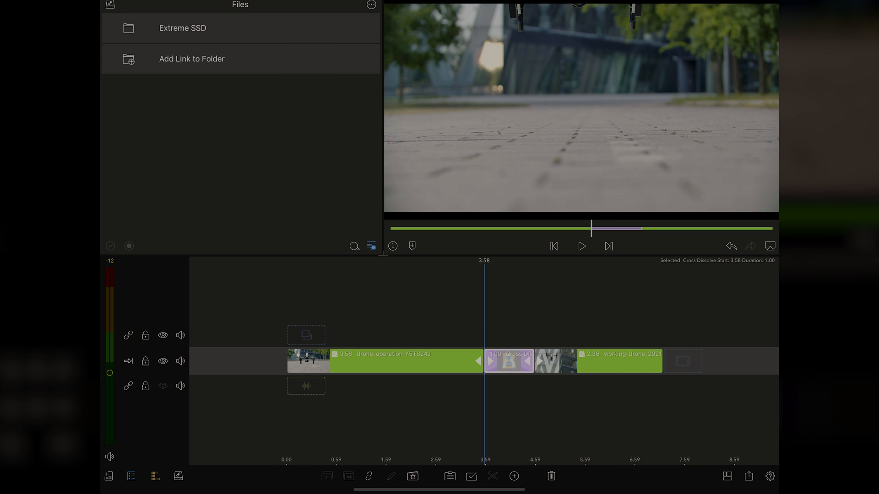
# Step: Trim the cross dissolve's edge handle down to a 0.52-second duration
pyautogui.click(582, 246)
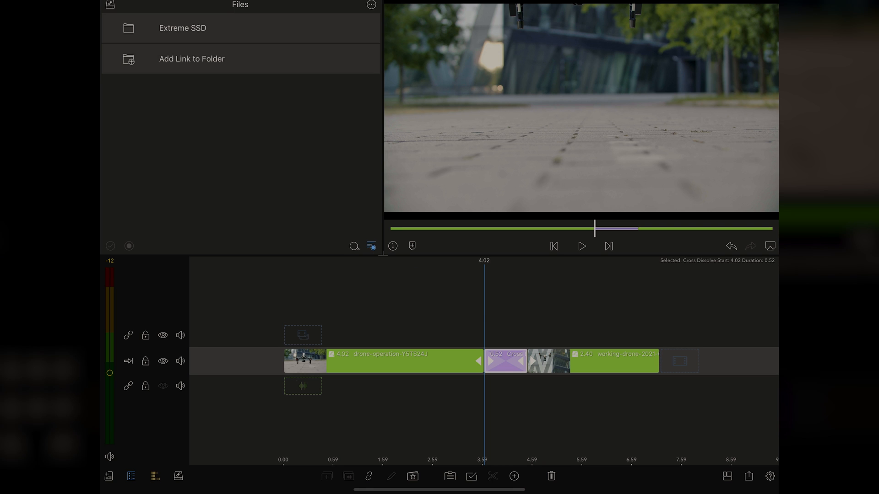
# Step: Add a marker at 00:00:04.02 and write its note 'how long'
pyautogui.click(412, 246)
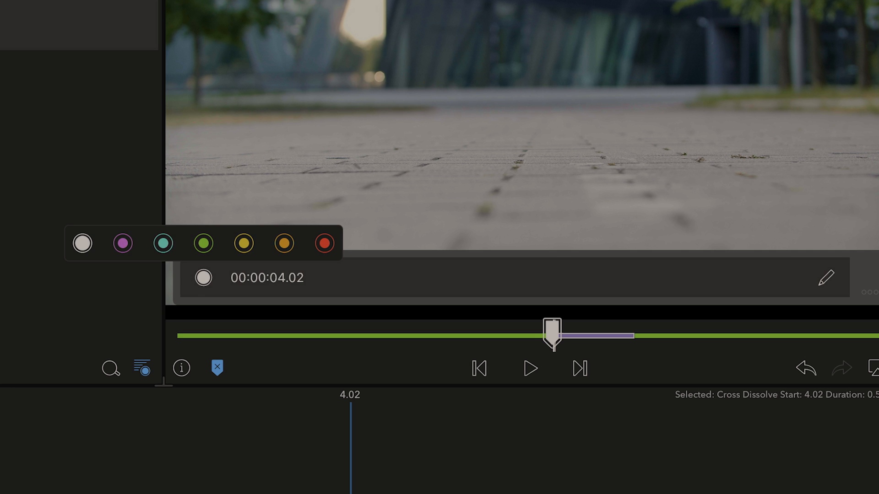
pyautogui.click(203, 278)
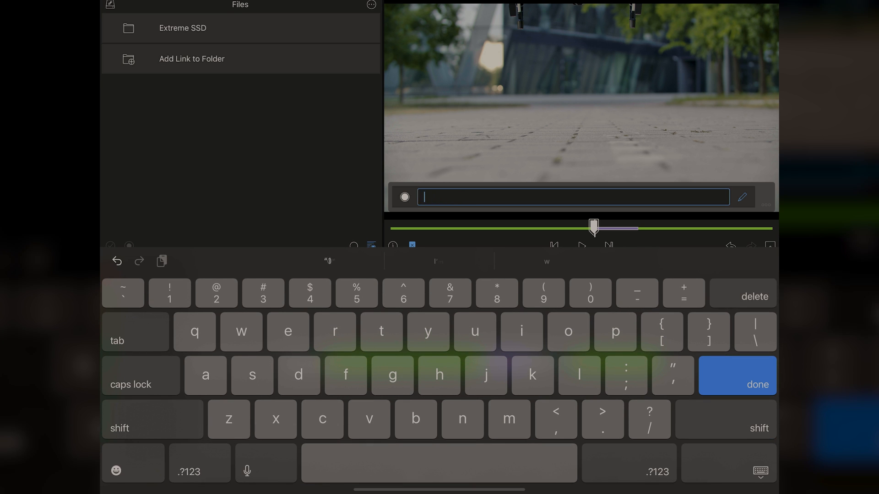
pyautogui.write('how')
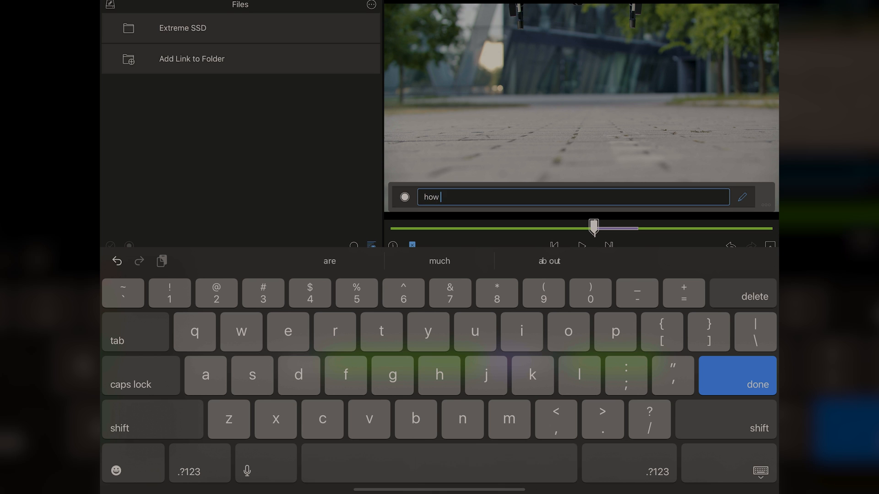
pyautogui.write('long')
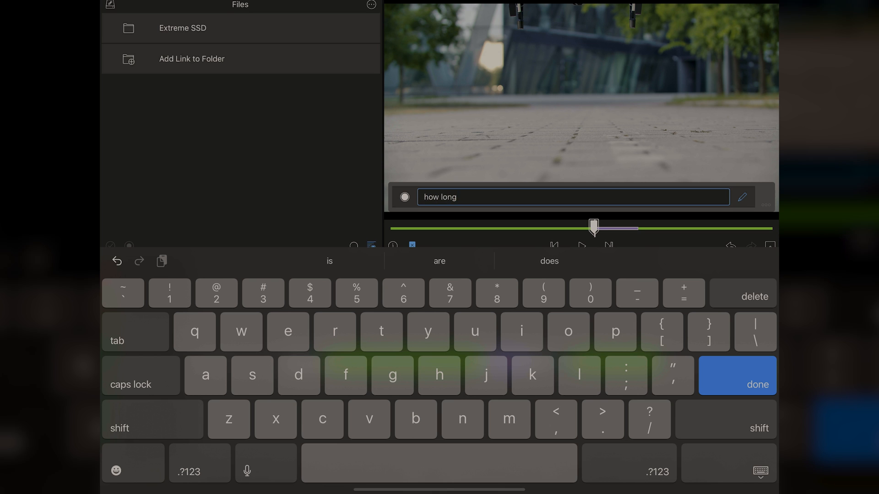